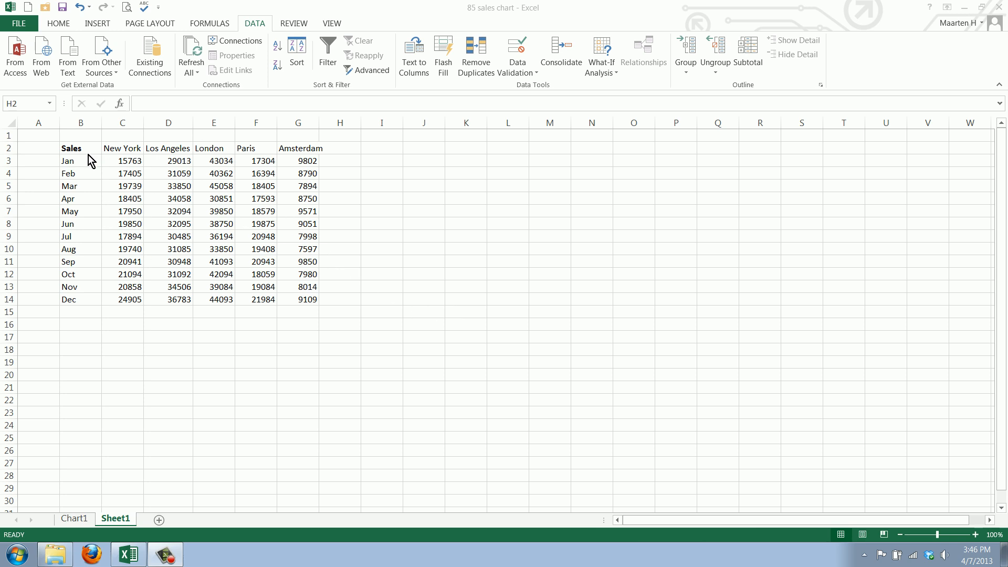
{"action": "mouse_move", "coordinate": [133, 154]}
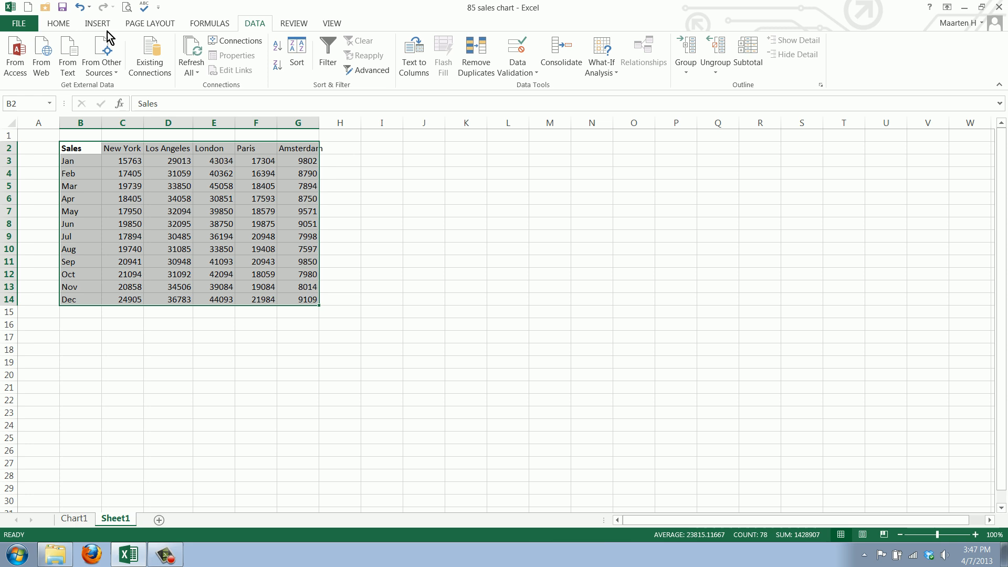
Step: Bring up the INSERT chart options for the selected five-city sales table
{"action": "left_click", "coordinate": [97, 23]}
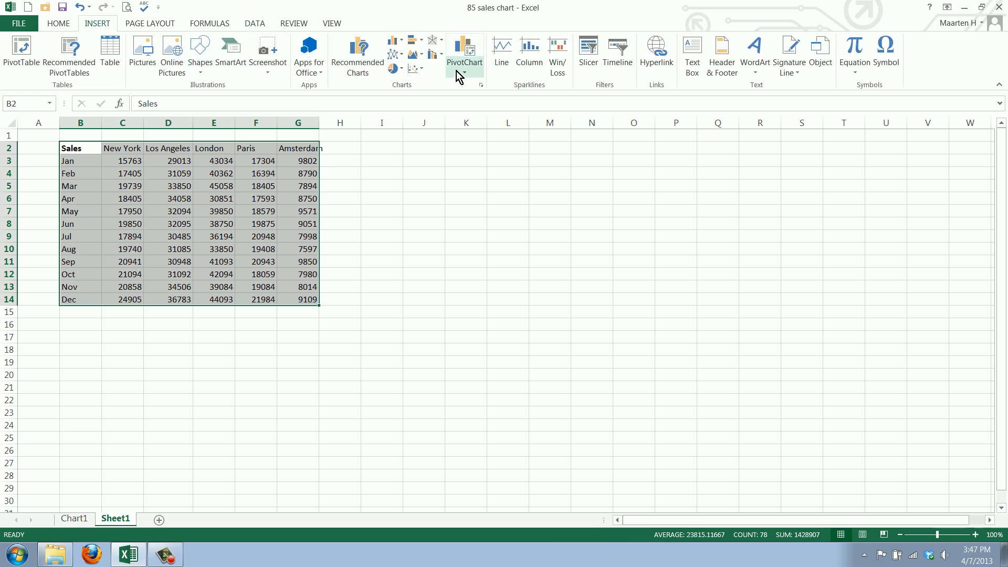
{"action": "mouse_move", "coordinate": [401, 94]}
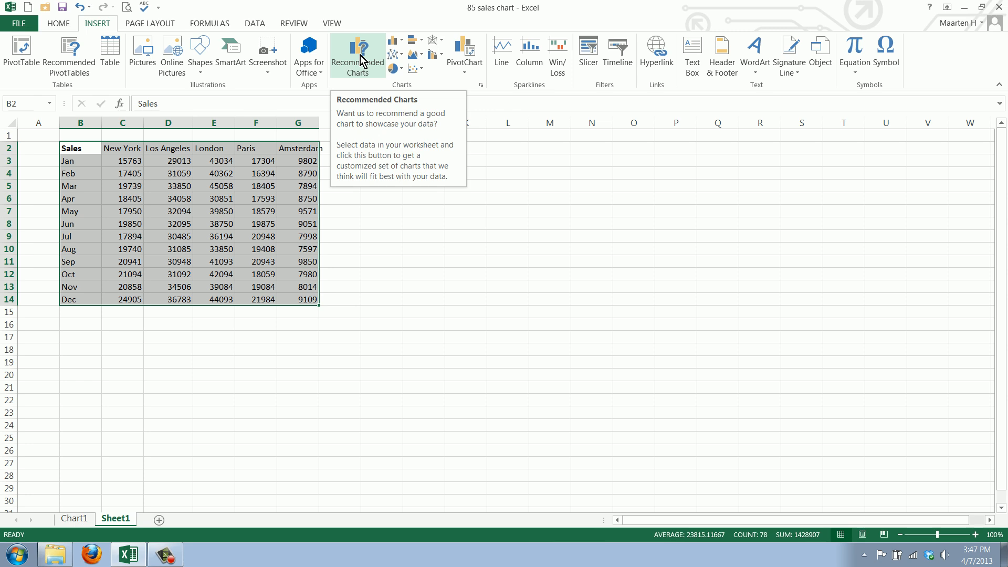
{"action": "mouse_move", "coordinate": [412, 48]}
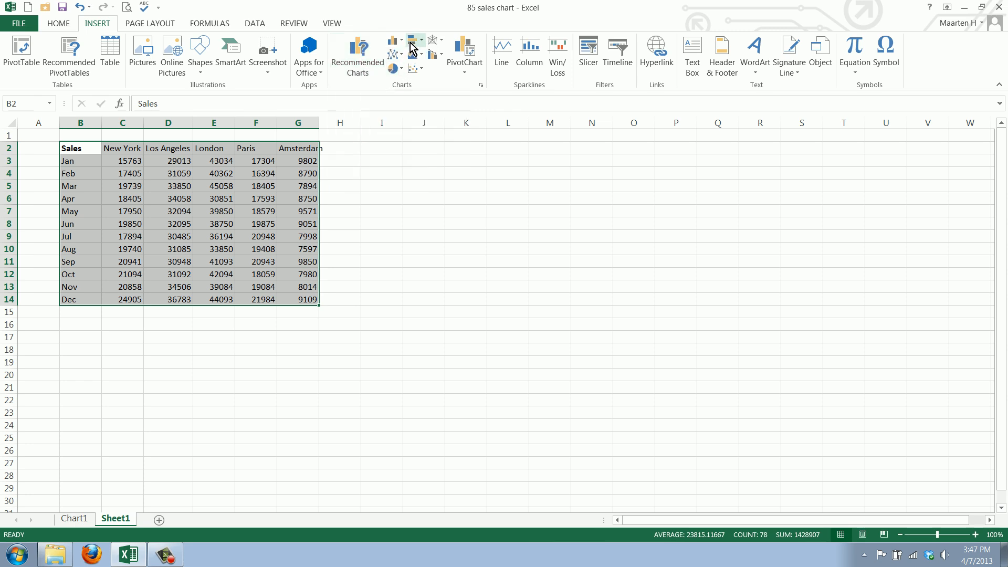
{"action": "mouse_move", "coordinate": [414, 49]}
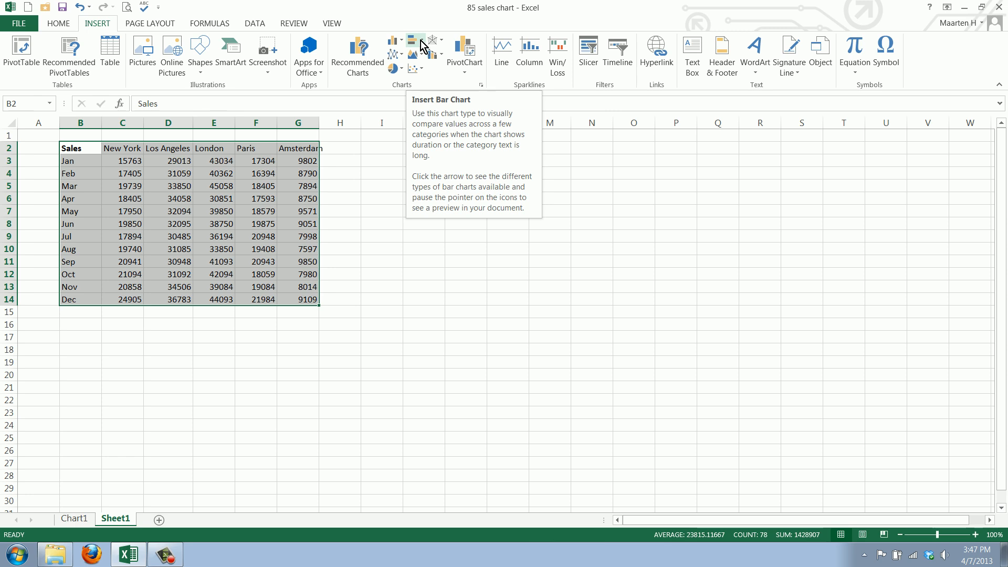
Step: Open the bar chart types list to choose 100% Stacked Bar
{"action": "left_click", "coordinate": [415, 40]}
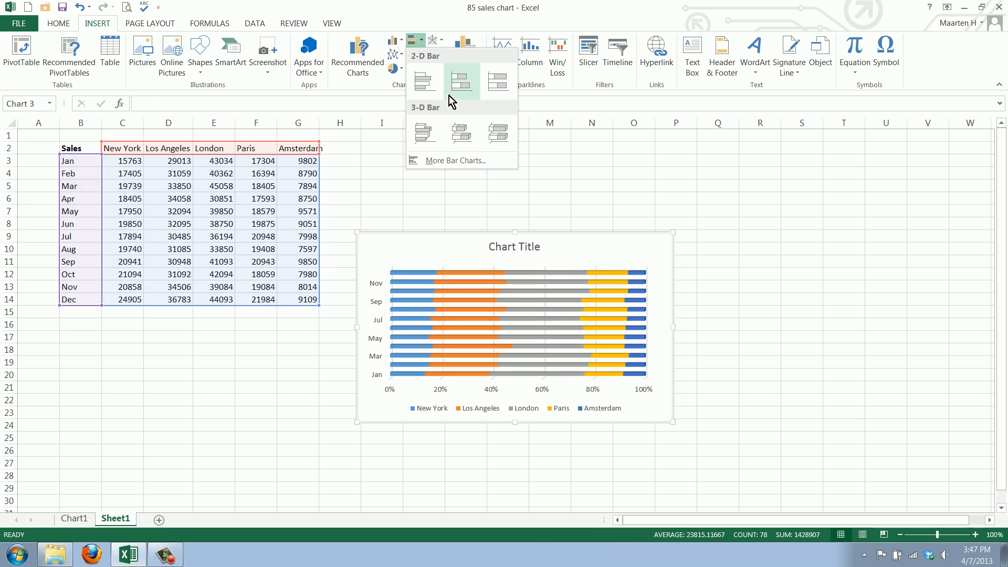
{"action": "mouse_move", "coordinate": [422, 80]}
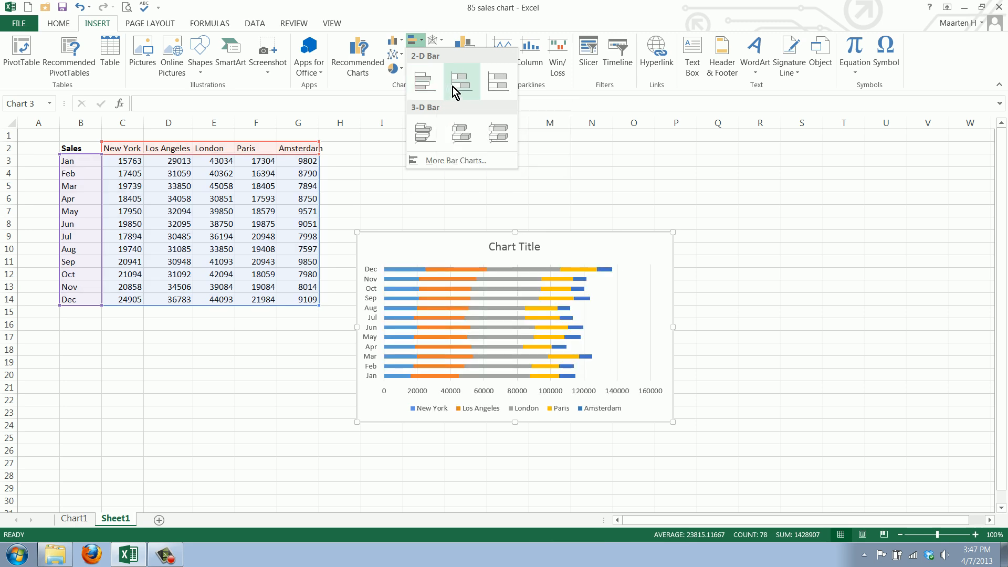
{"action": "mouse_move", "coordinate": [460, 81]}
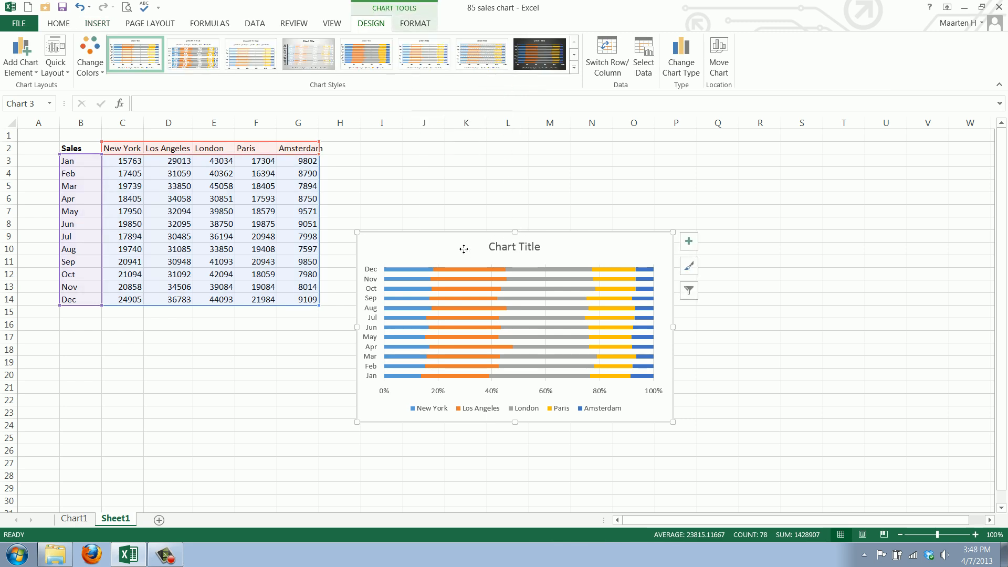
Step: Move the chart beside the table, enlarge it, and clear the placeholder title
{"action": "left_click_drag", "start_coordinate": [673, 422], "coordinate": [659, 335]}
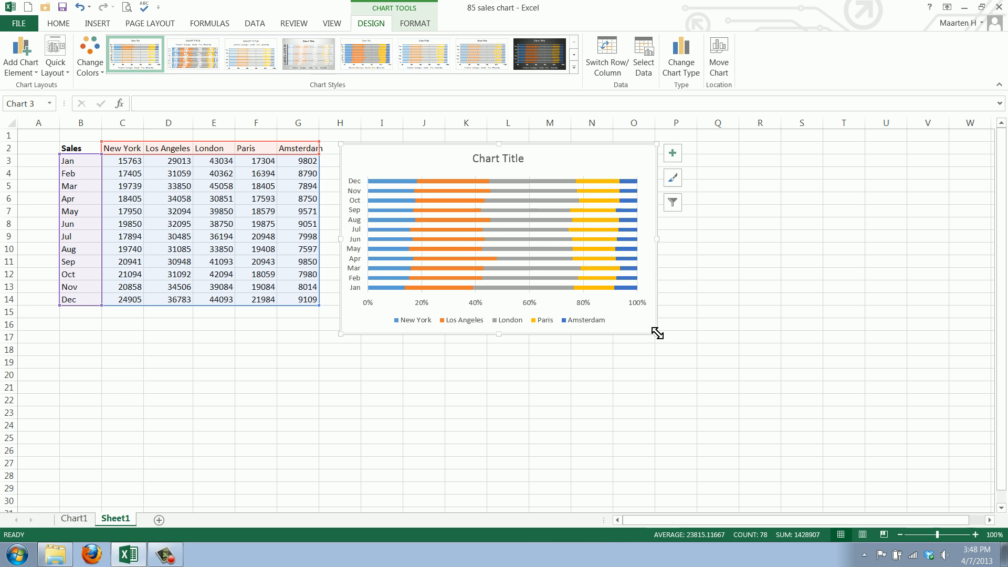
{"action": "left_click_drag", "start_coordinate": [656, 332], "coordinate": [868, 452]}
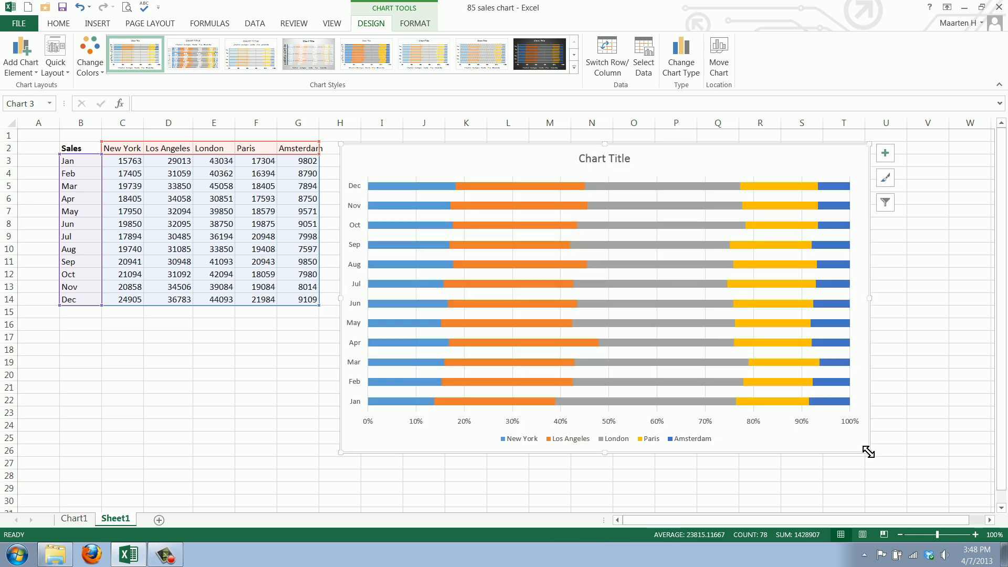
{"action": "left_click", "coordinate": [603, 158]}
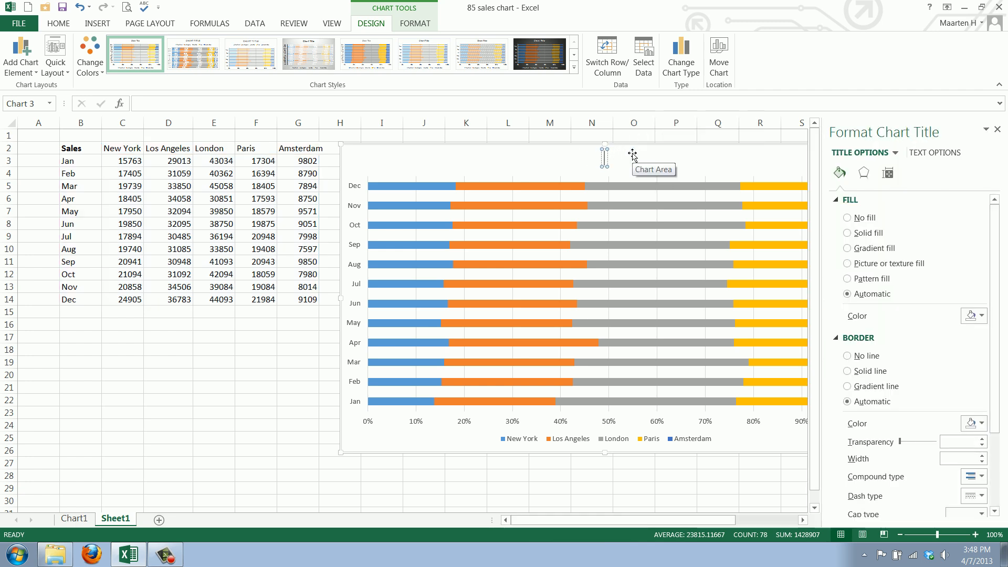
Step: Enter 'Sales in Five Cities' as the chart title
{"action": "type", "text": "Sales in Five Citi"}
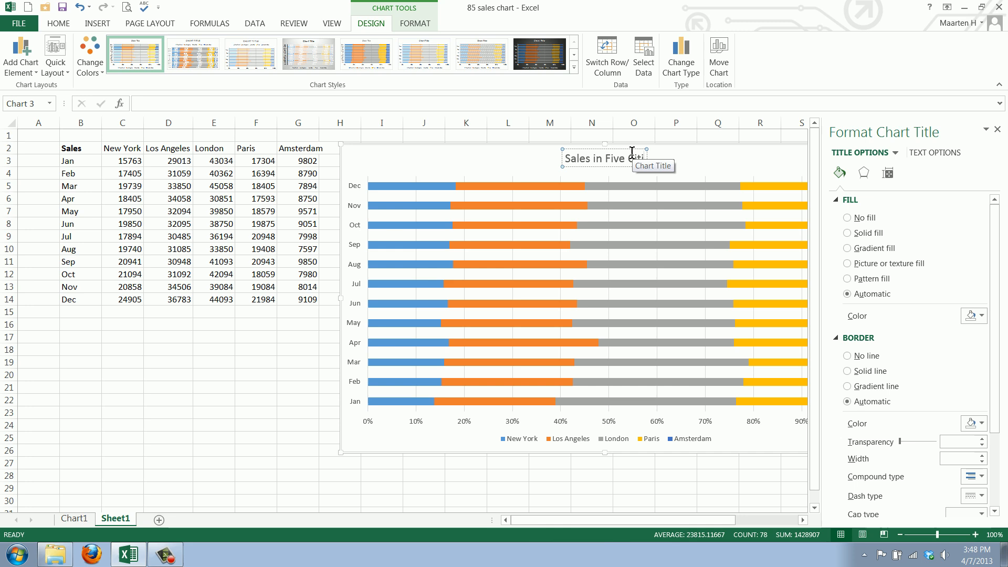
{"action": "left_click", "coordinate": [510, 160]}
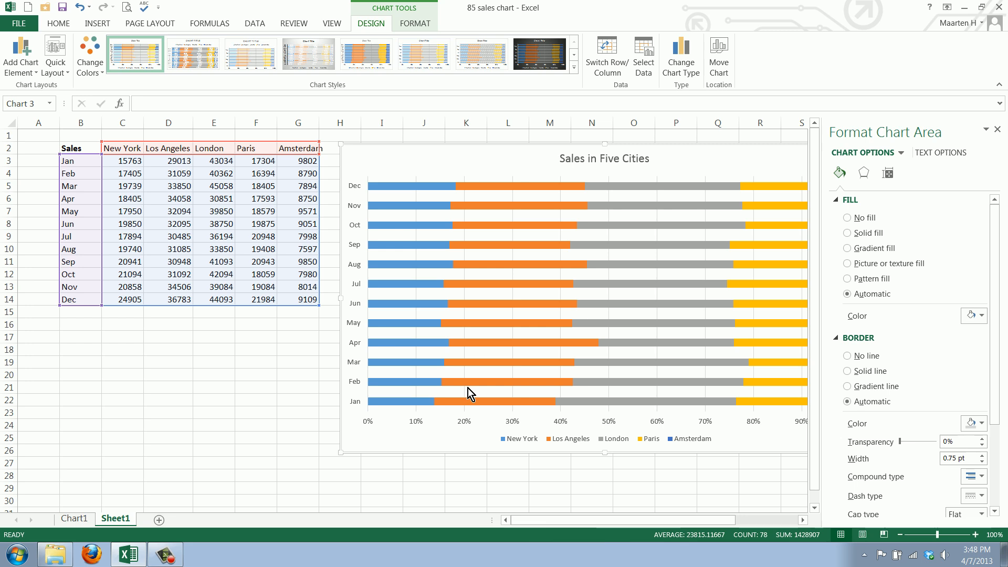
{"action": "mouse_move", "coordinate": [379, 430]}
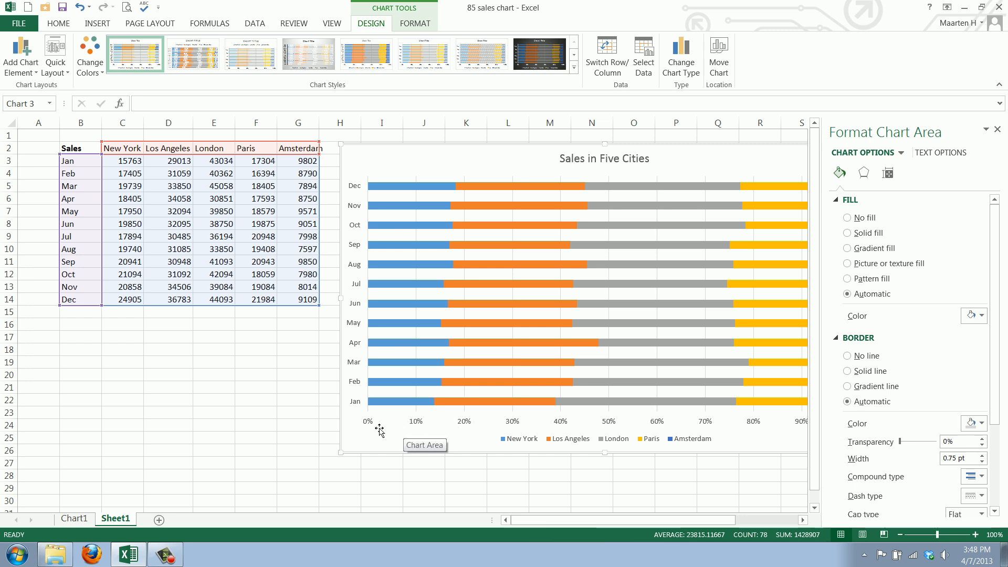
{"action": "mouse_move", "coordinate": [354, 189]}
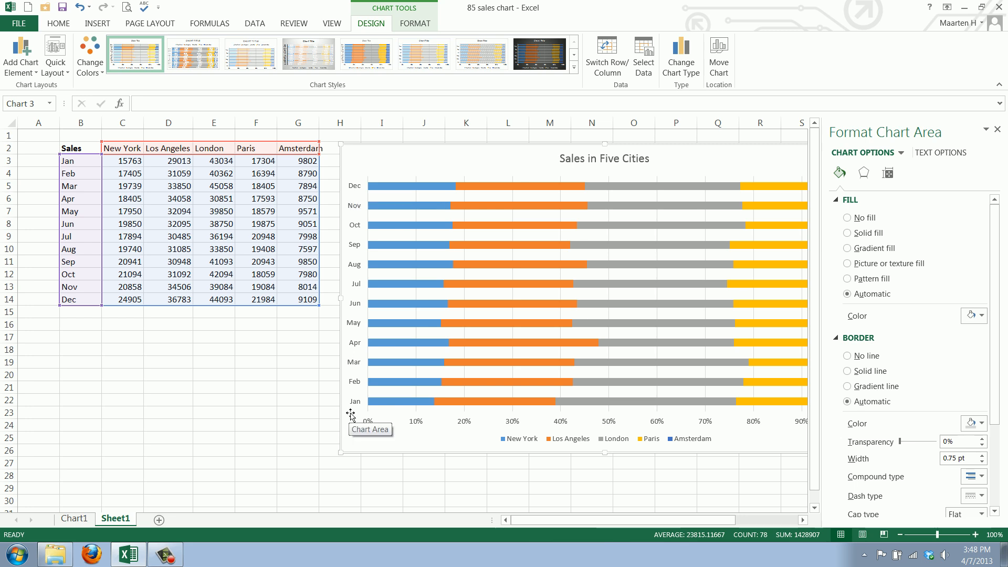
{"action": "mouse_move", "coordinate": [505, 435]}
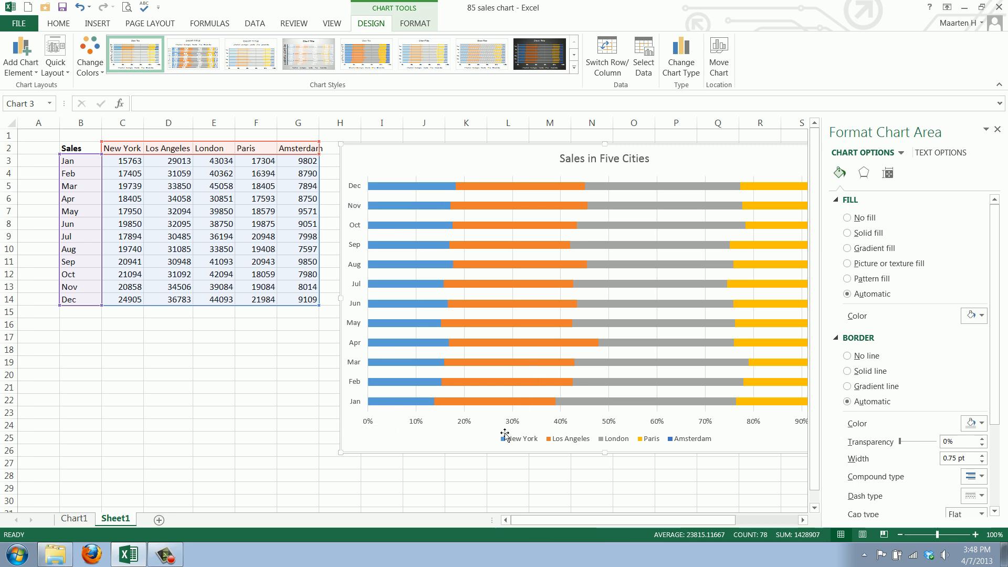
{"action": "mouse_move", "coordinate": [359, 309]}
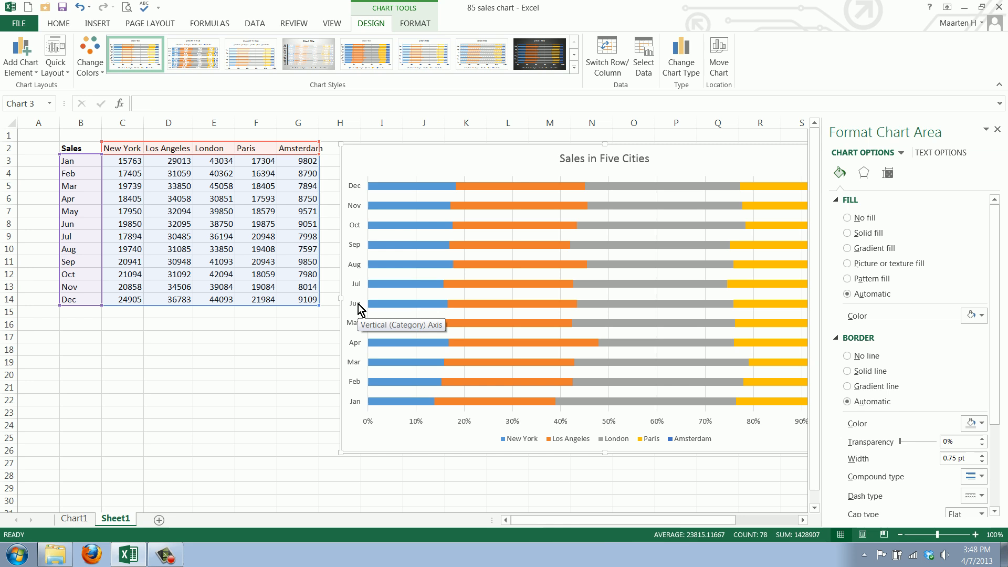
Step: Toggle 'Categories in reverse order' on the month axis and close Format Axis
{"action": "left_click", "coordinate": [354, 293]}
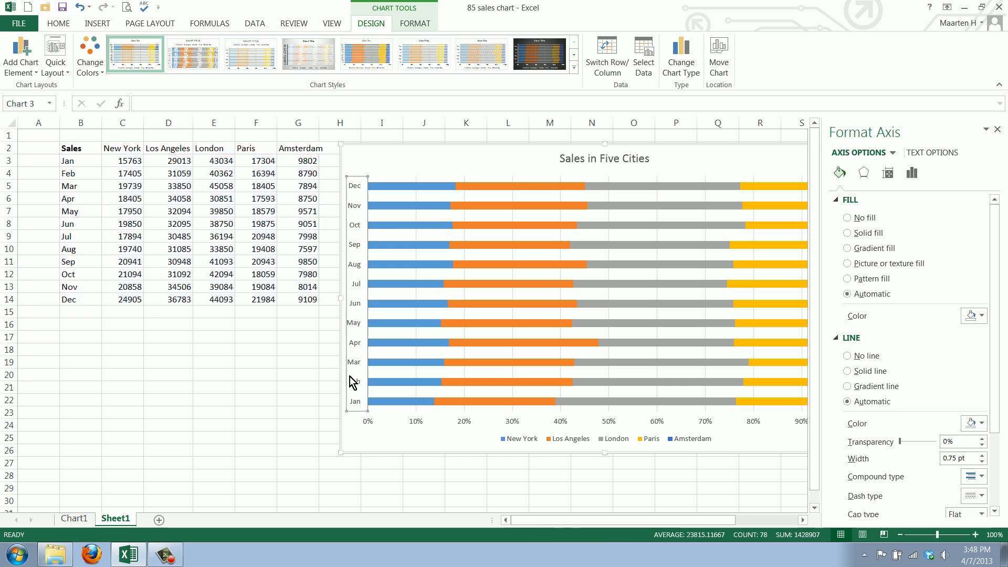
{"action": "right_click", "coordinate": [354, 379]}
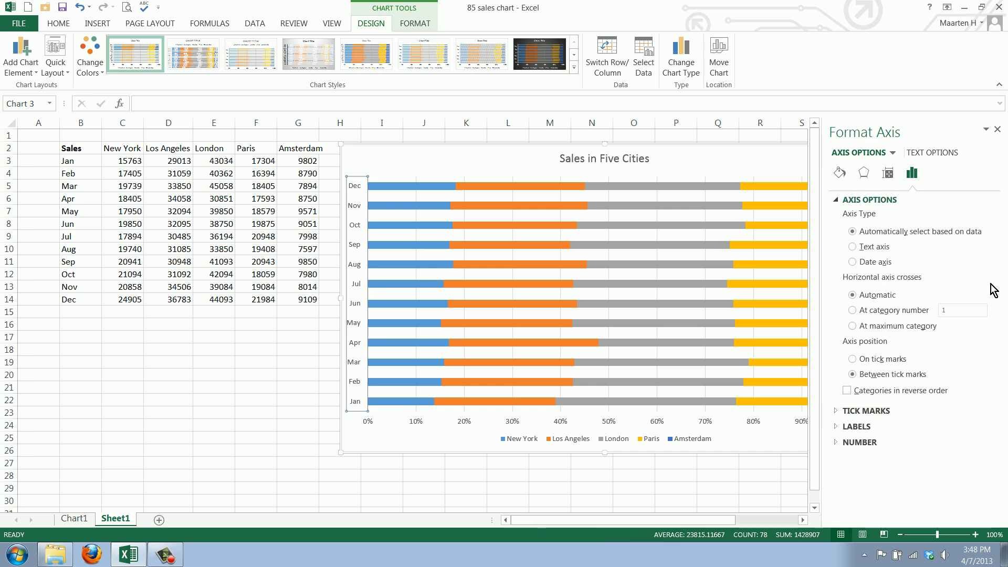
{"action": "mouse_move", "coordinate": [976, 126]}
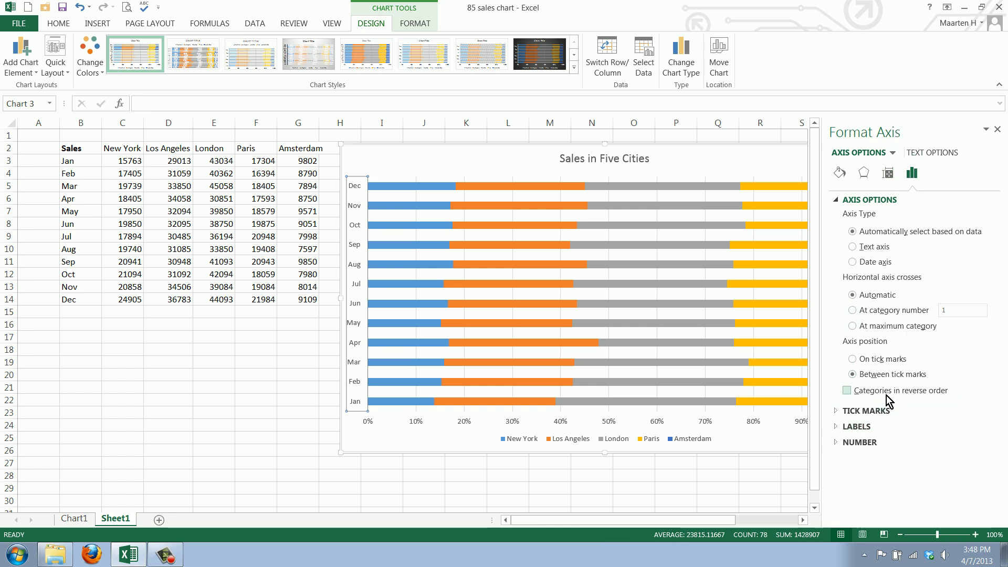
{"action": "left_click", "coordinate": [847, 390]}
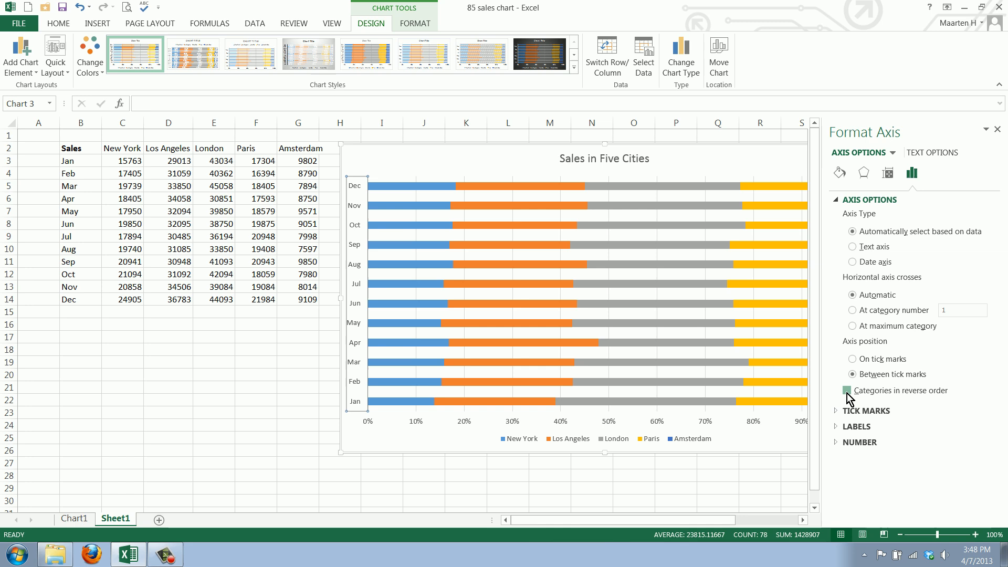
{"action": "left_click", "coordinate": [852, 390]}
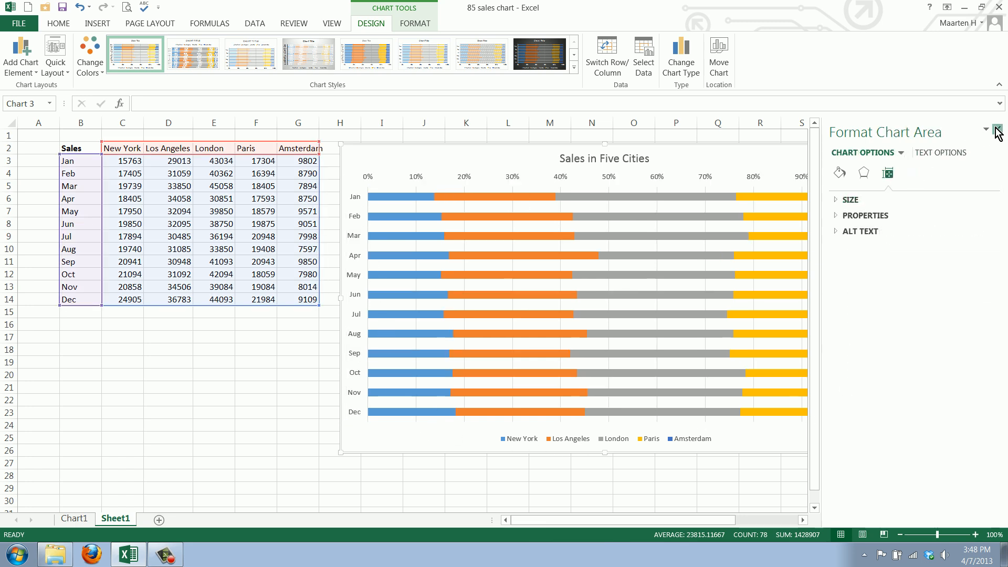
{"action": "left_click", "coordinate": [999, 130]}
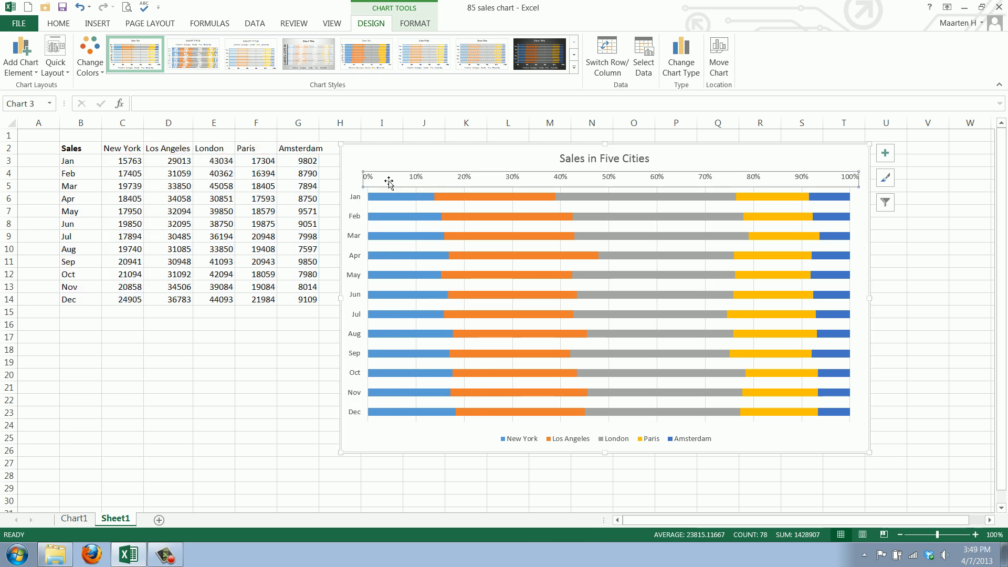
{"action": "mouse_move", "coordinate": [473, 186]}
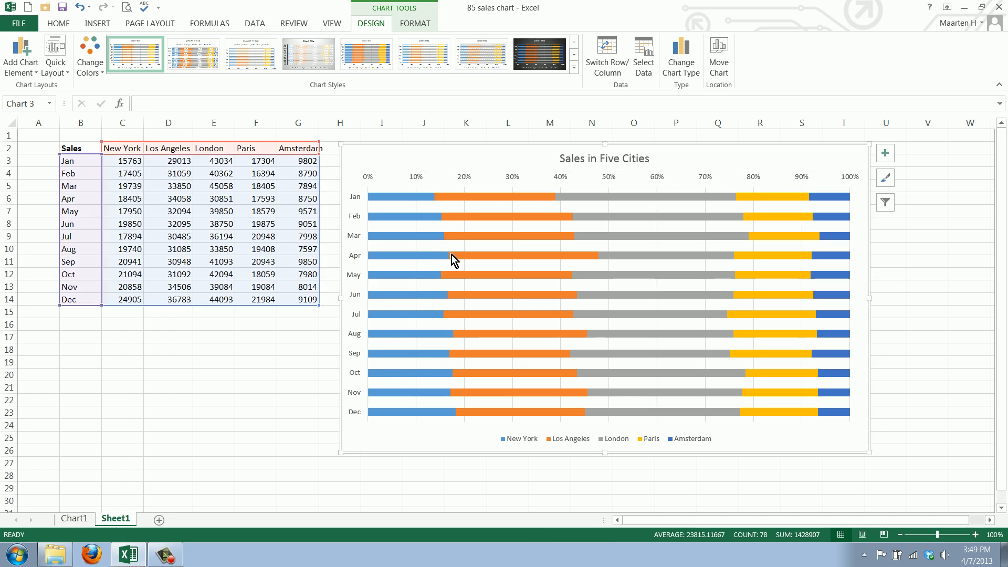
{"action": "mouse_move", "coordinate": [494, 341]}
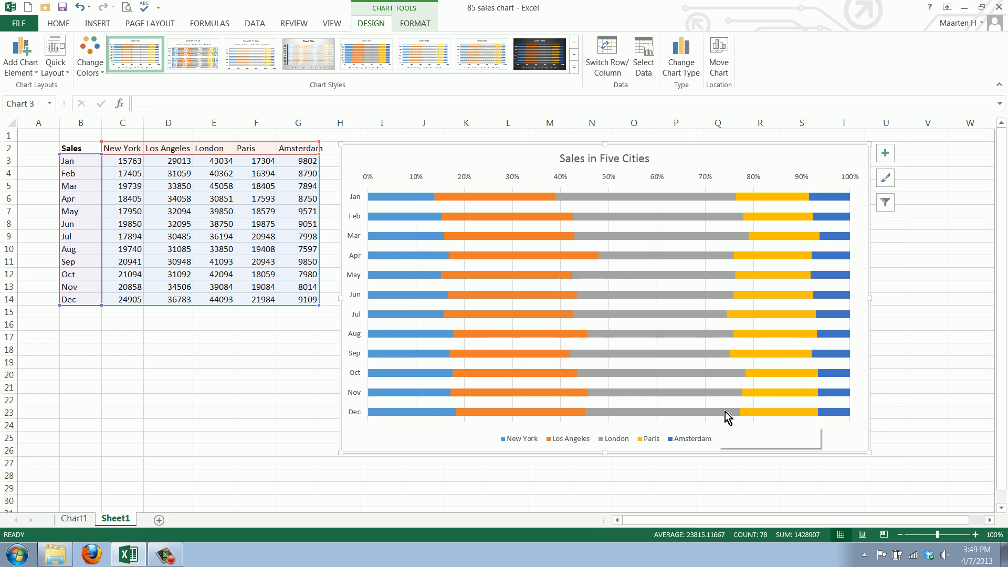
{"action": "mouse_move", "coordinate": [649, 438]}
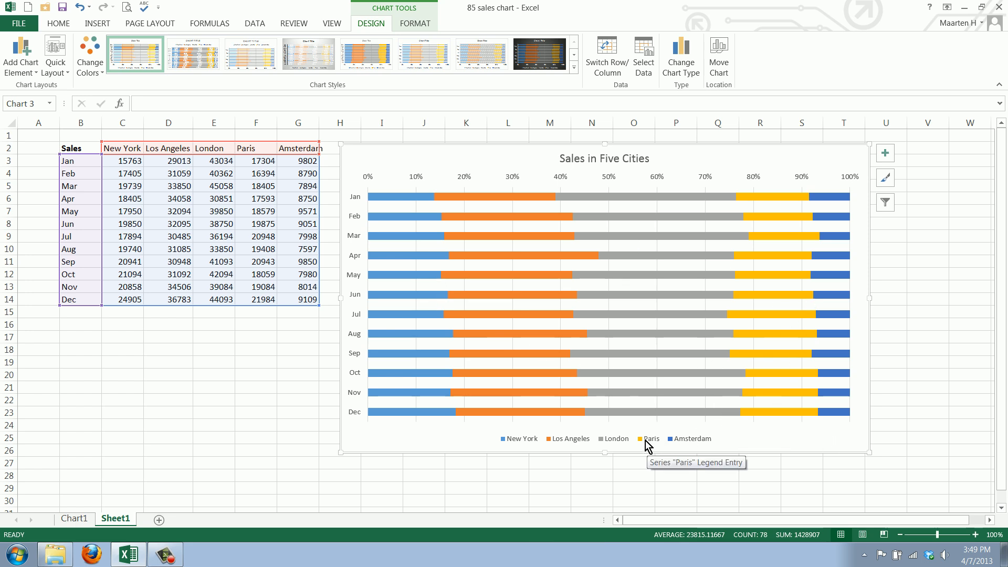
{"action": "mouse_move", "coordinate": [597, 433]}
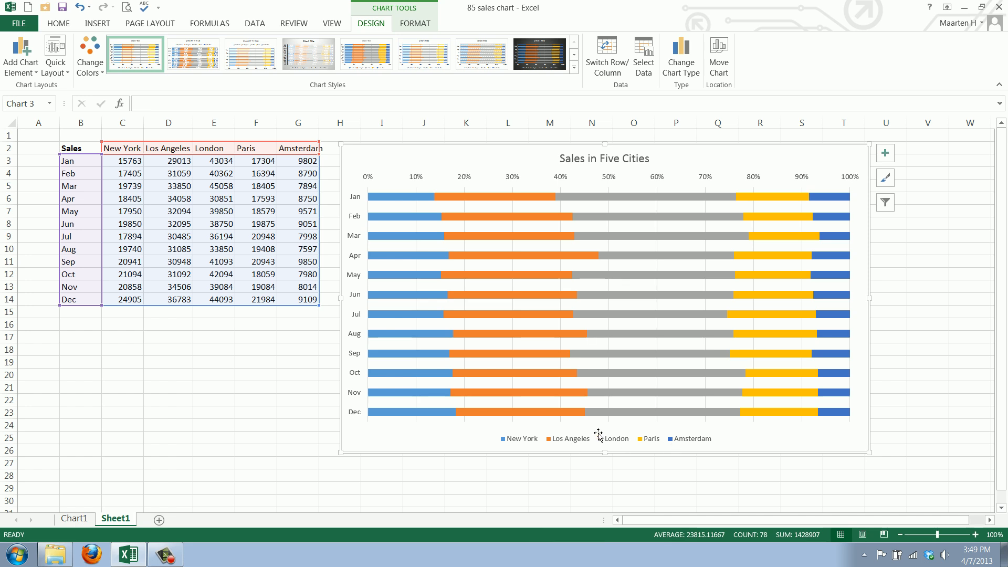
{"action": "mouse_move", "coordinate": [561, 448]}
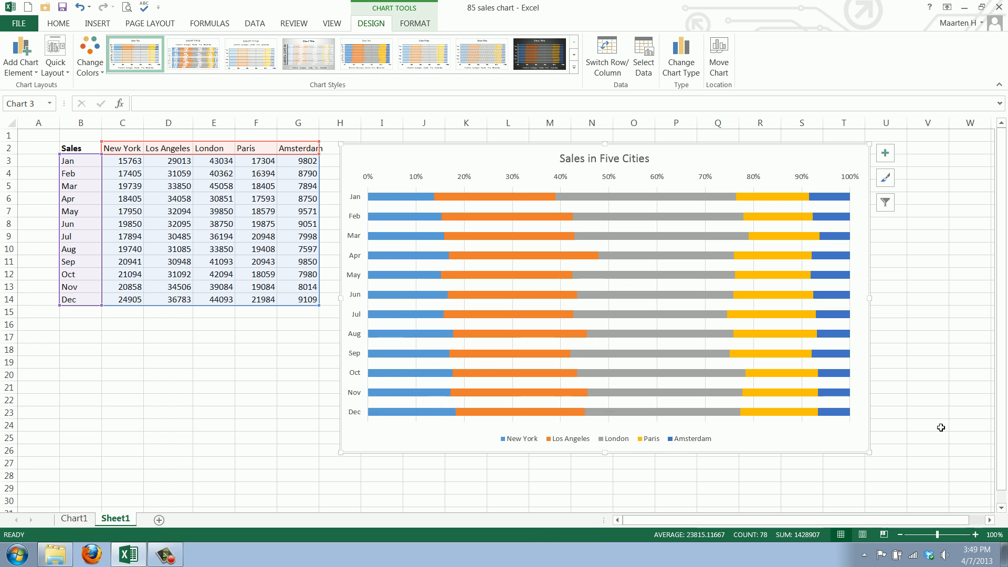
{"action": "mouse_move", "coordinate": [433, 429]}
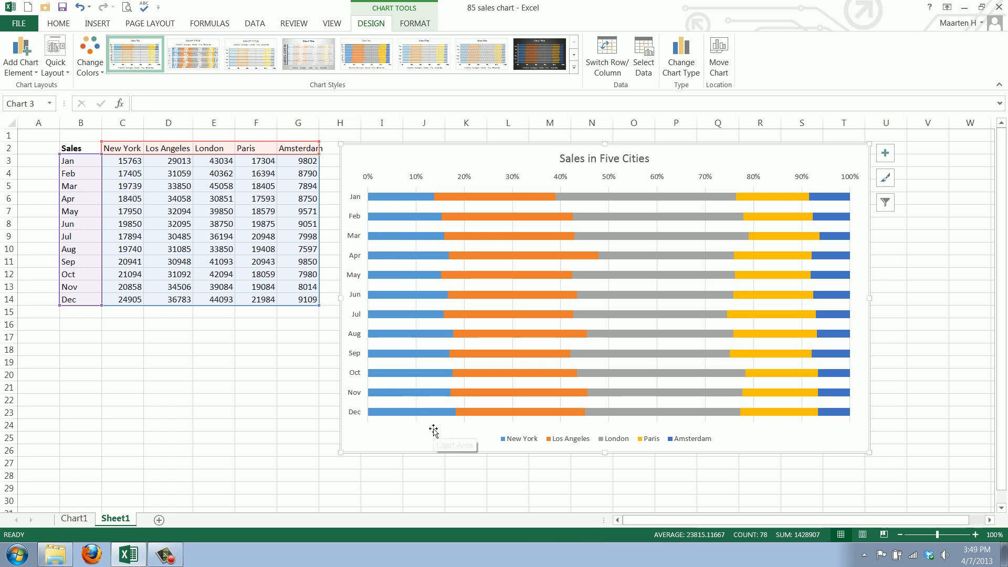
{"action": "mouse_move", "coordinate": [554, 417]}
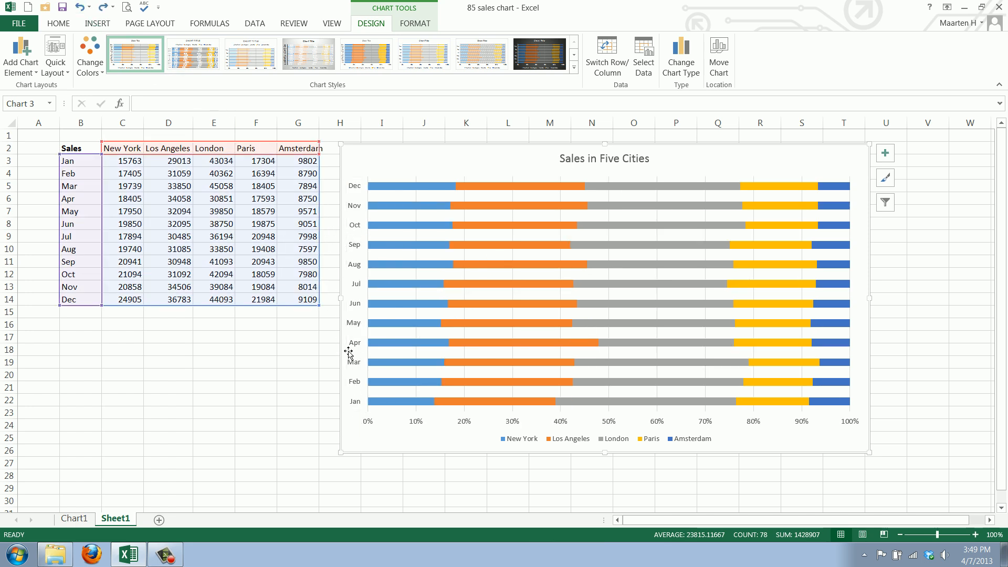
Step: Dismiss the axis menu and select the Jan–Dec rows with all five cities' sales
{"action": "right_click", "coordinate": [354, 341]}
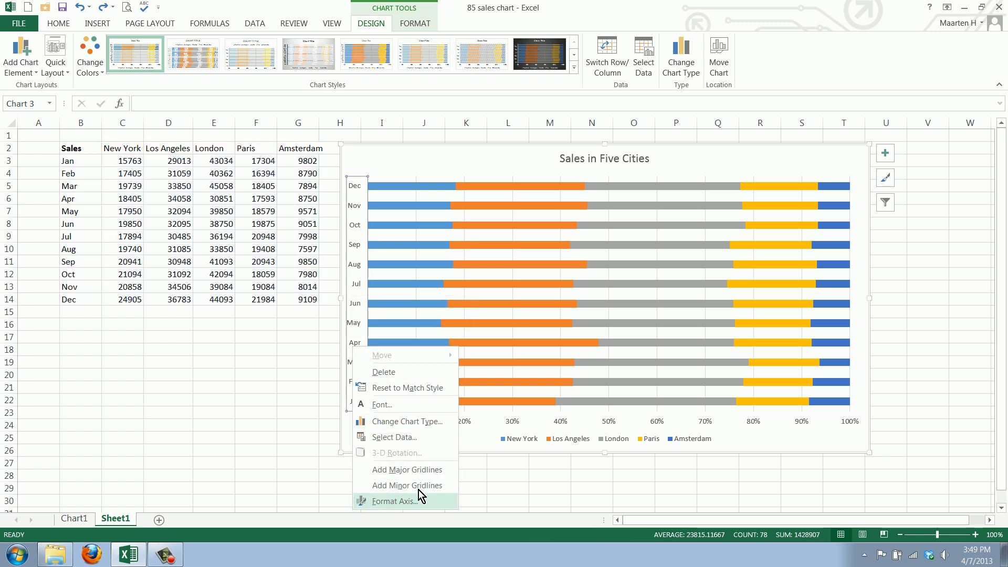
{"action": "left_click", "coordinate": [393, 501]}
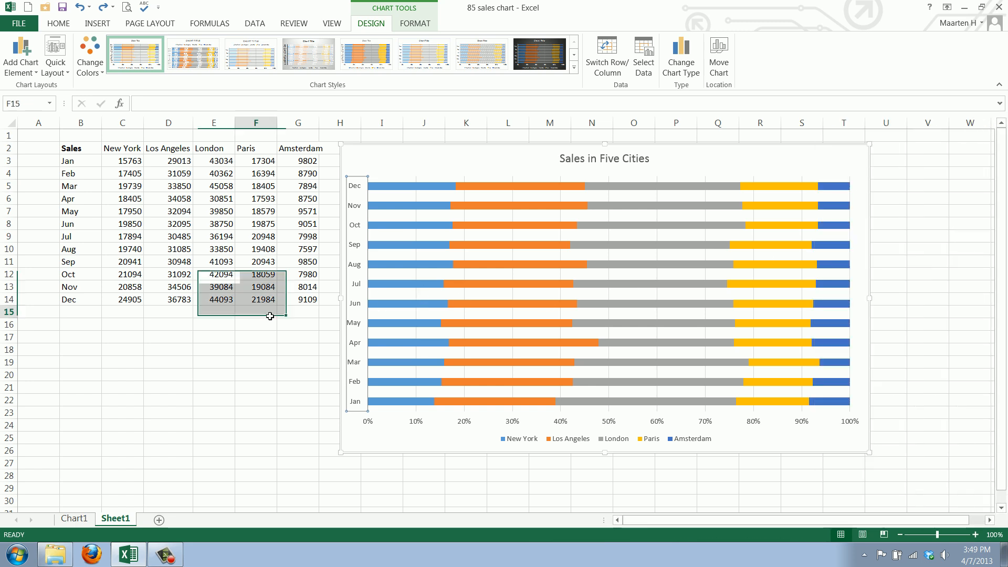
{"action": "left_click", "coordinate": [297, 337]}
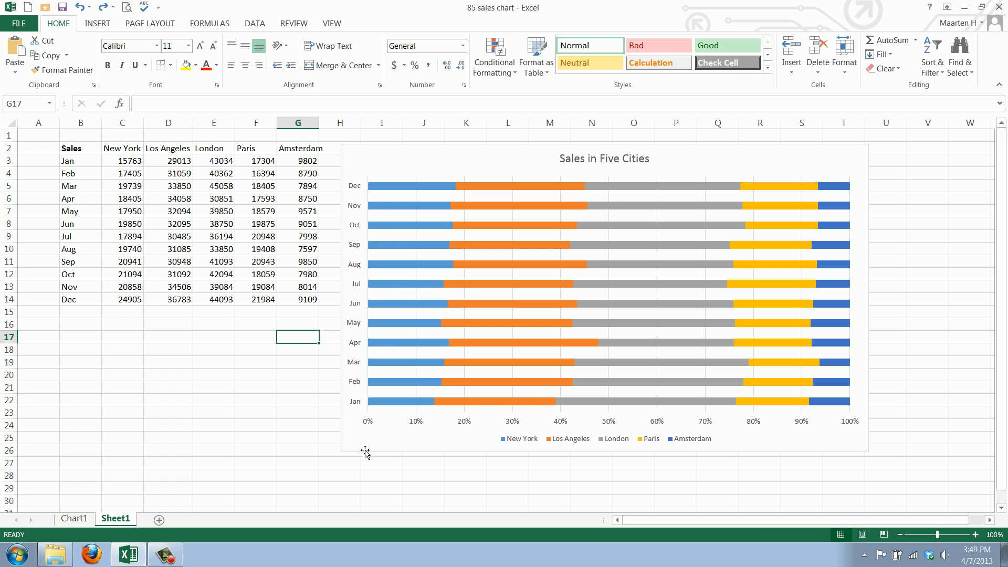
{"action": "mouse_move", "coordinate": [484, 404]}
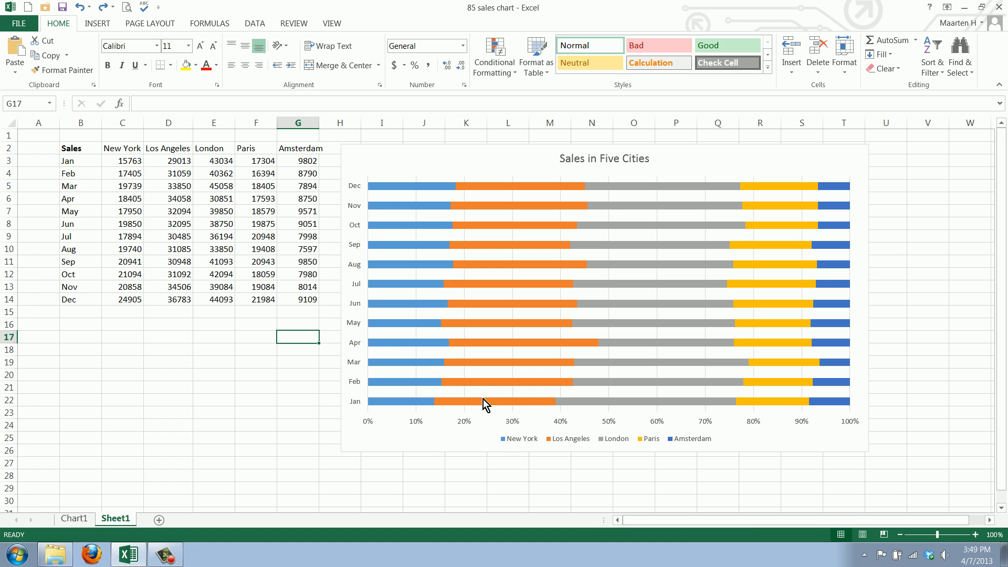
{"action": "mouse_move", "coordinate": [476, 416]}
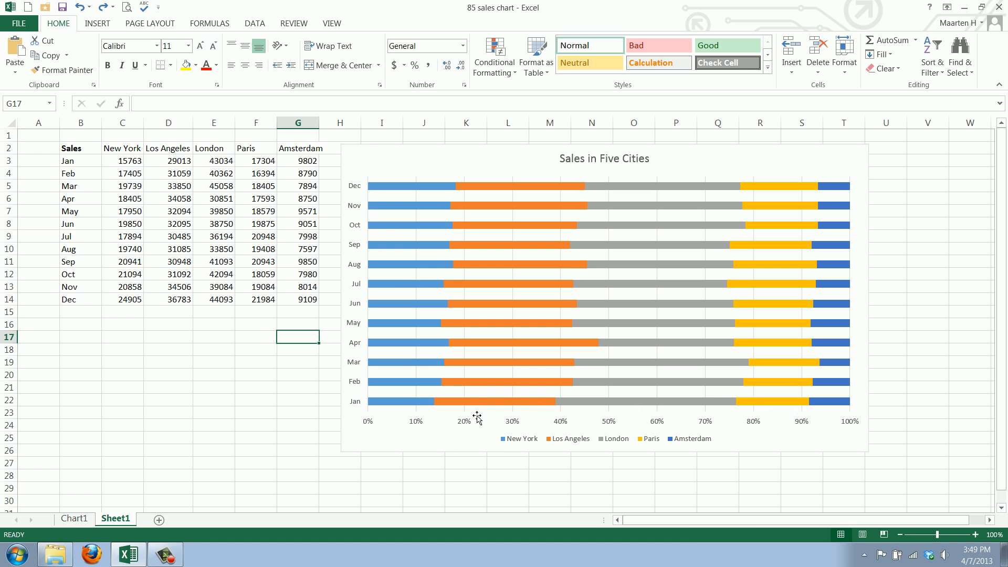
{"action": "left_click", "coordinate": [298, 300]}
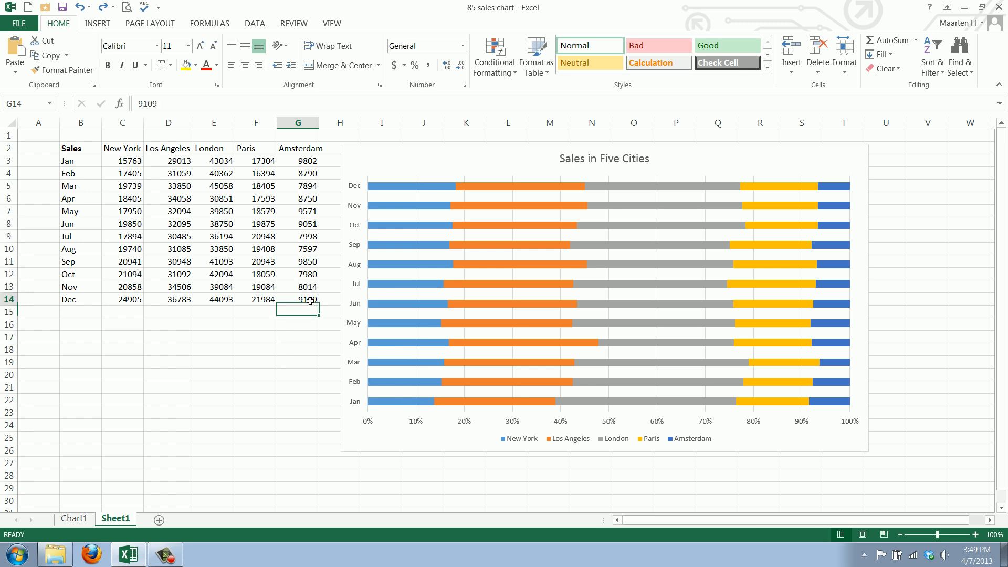
{"action": "left_click_drag", "start_coordinate": [68, 161], "coordinate": [308, 299]}
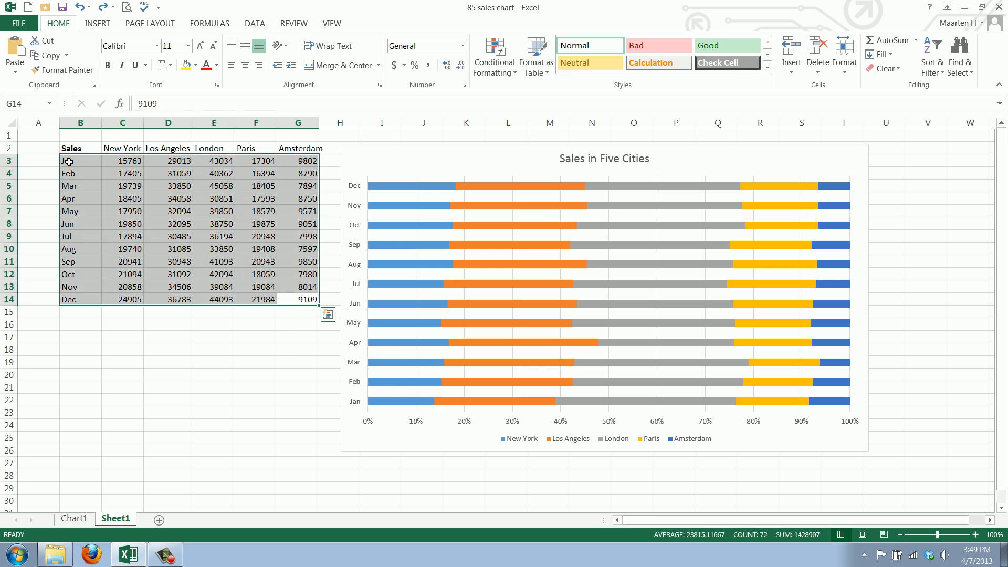
Step: Sort the rows by Sales using the Jan, Feb, Mar custom list in reverse order
{"action": "left_click", "coordinate": [254, 23]}
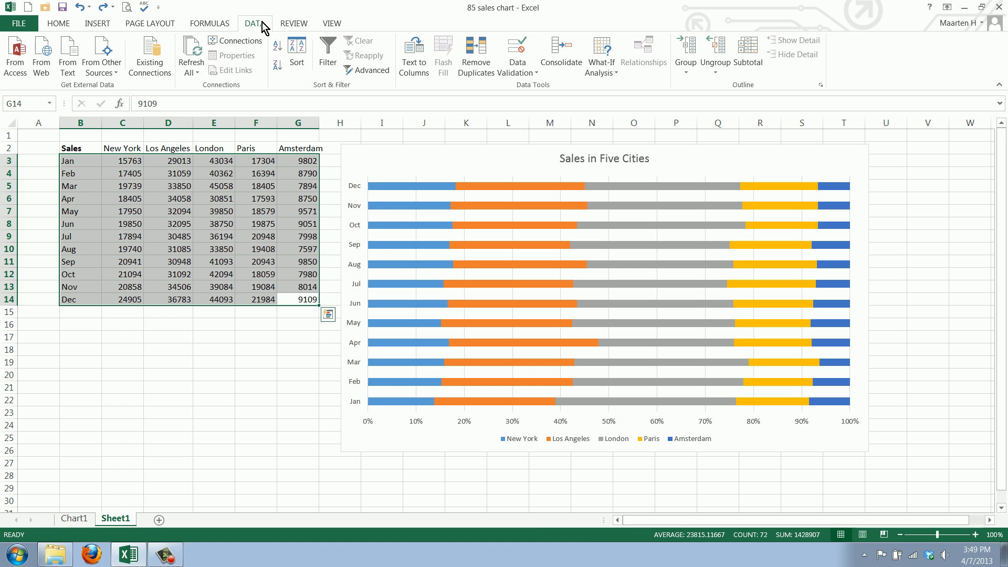
{"action": "left_click", "coordinate": [296, 51]}
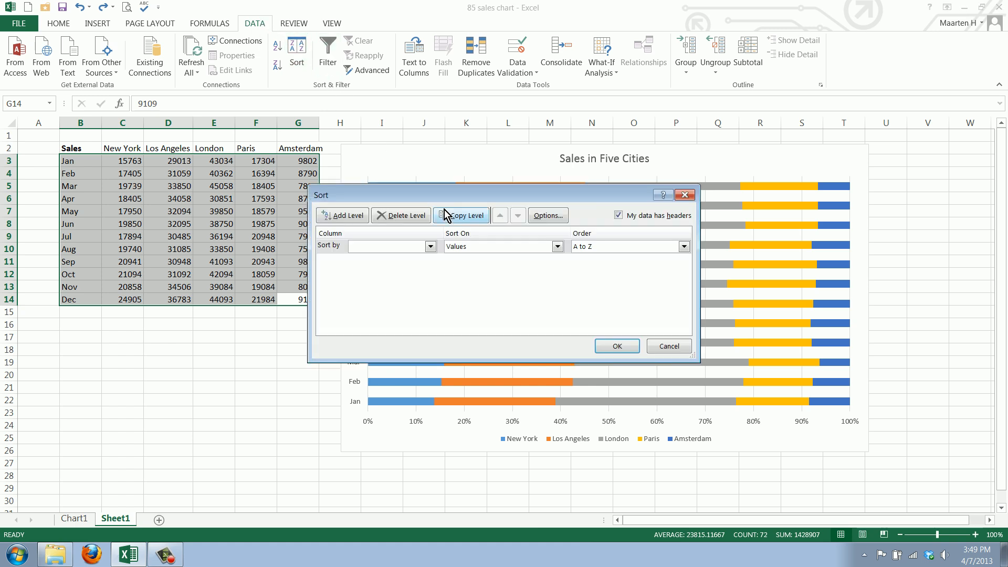
{"action": "left_click", "coordinate": [389, 246]}
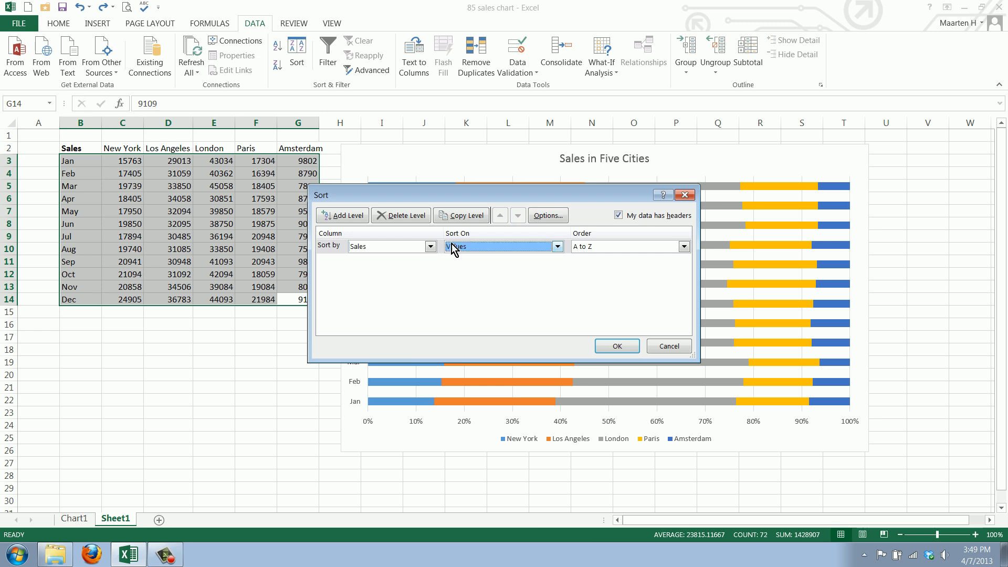
{"action": "left_click", "coordinate": [684, 246]}
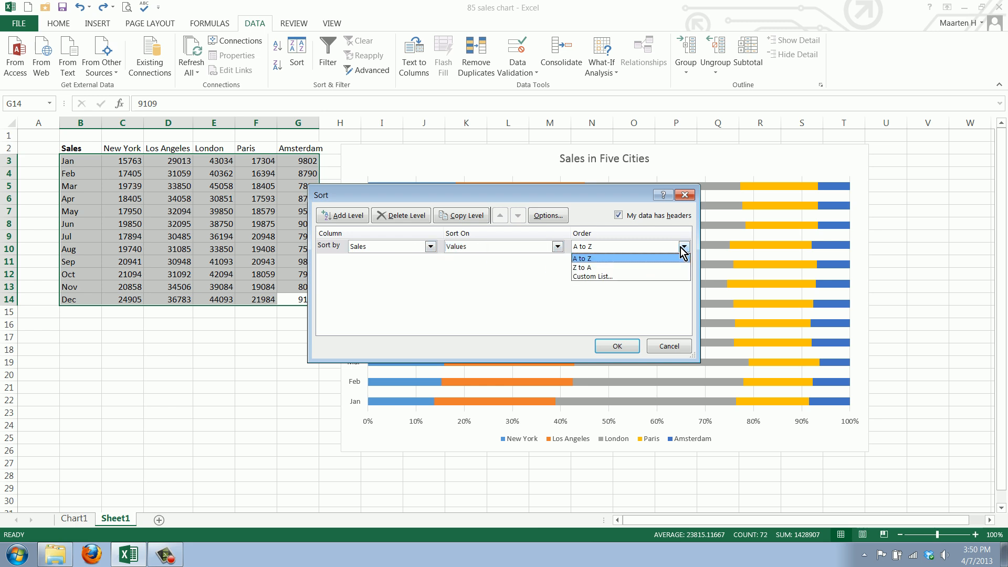
{"action": "left_click", "coordinate": [591, 276]}
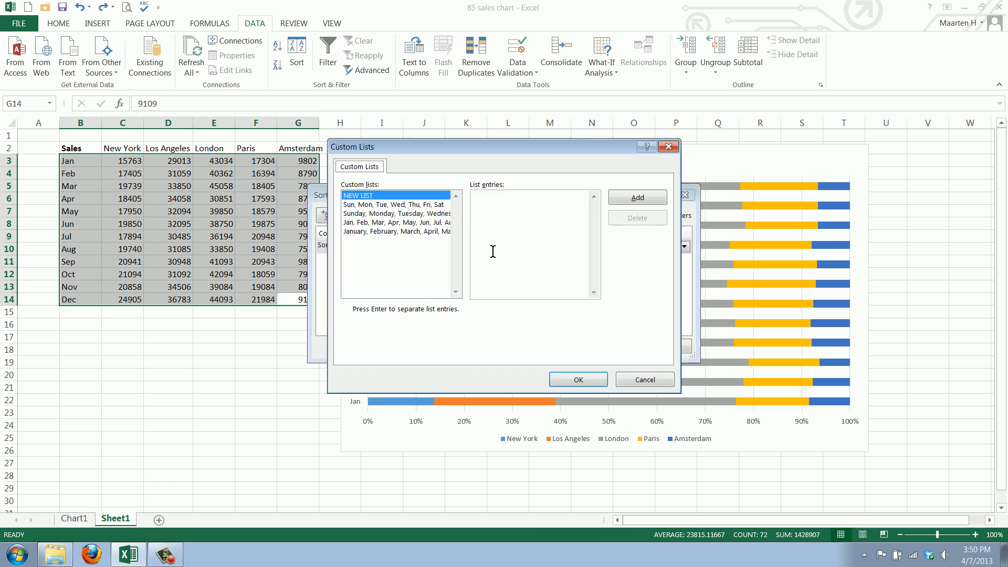
{"action": "left_click", "coordinate": [397, 223]}
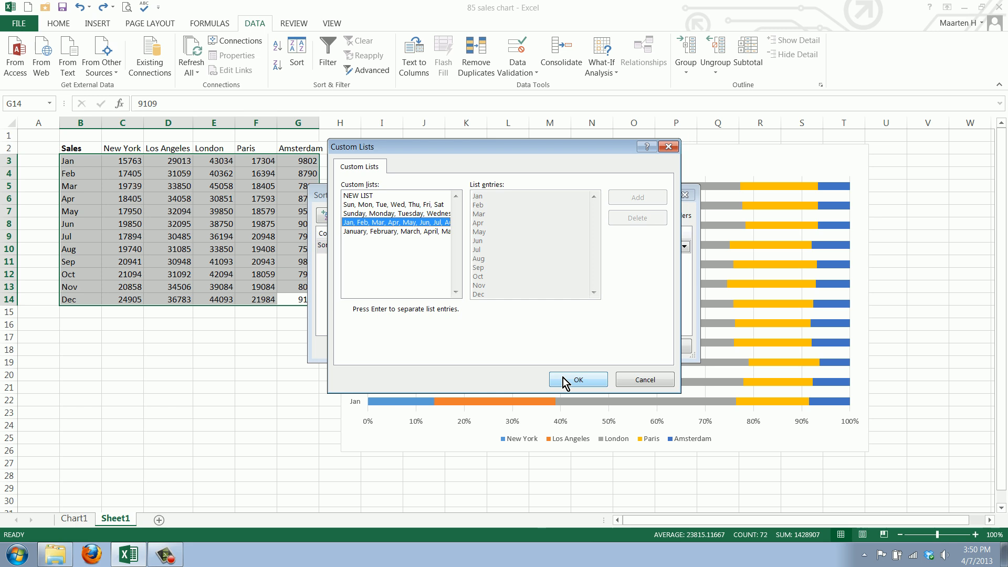
{"action": "left_click", "coordinate": [576, 379]}
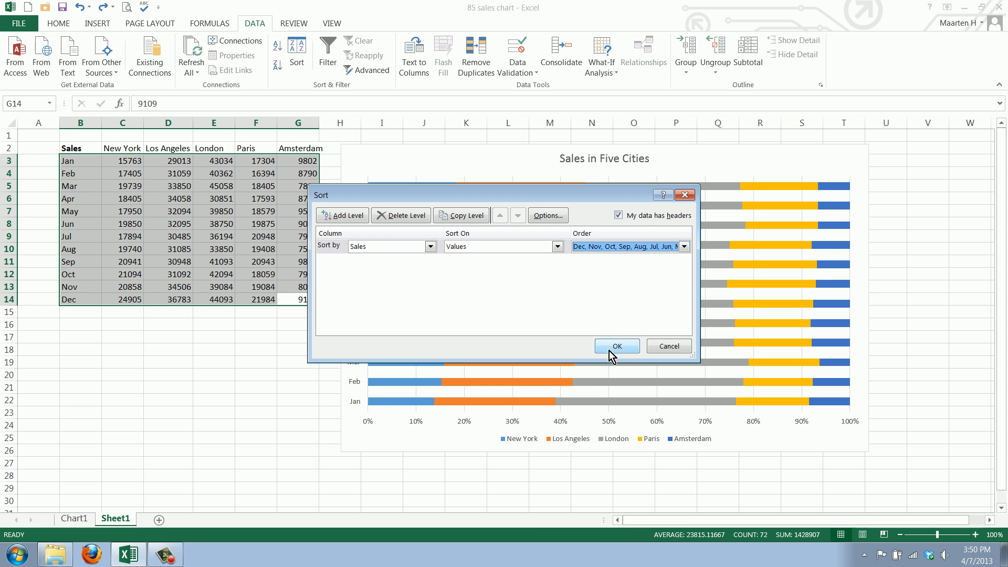
{"action": "left_click", "coordinate": [616, 346]}
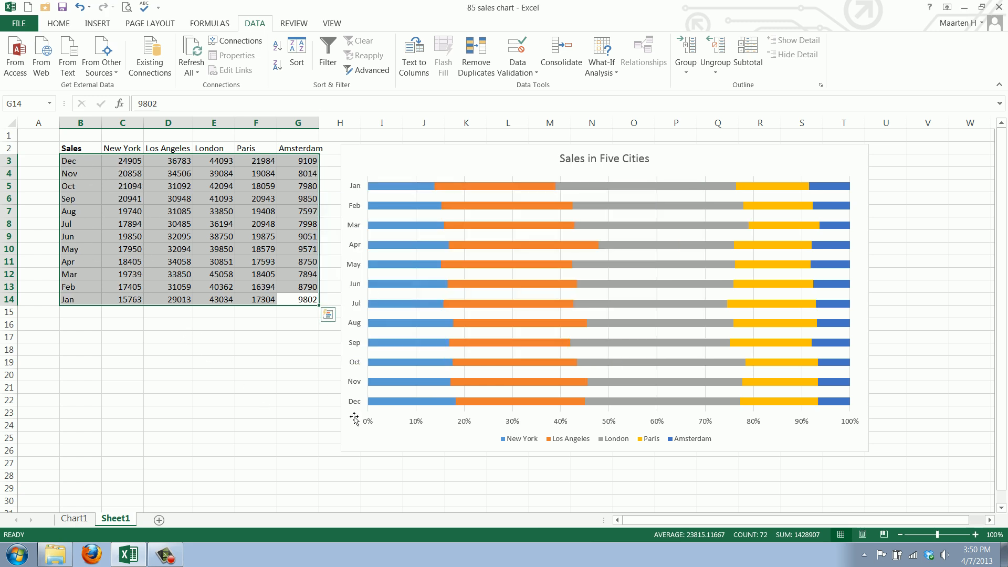
{"action": "left_click", "coordinate": [604, 289]}
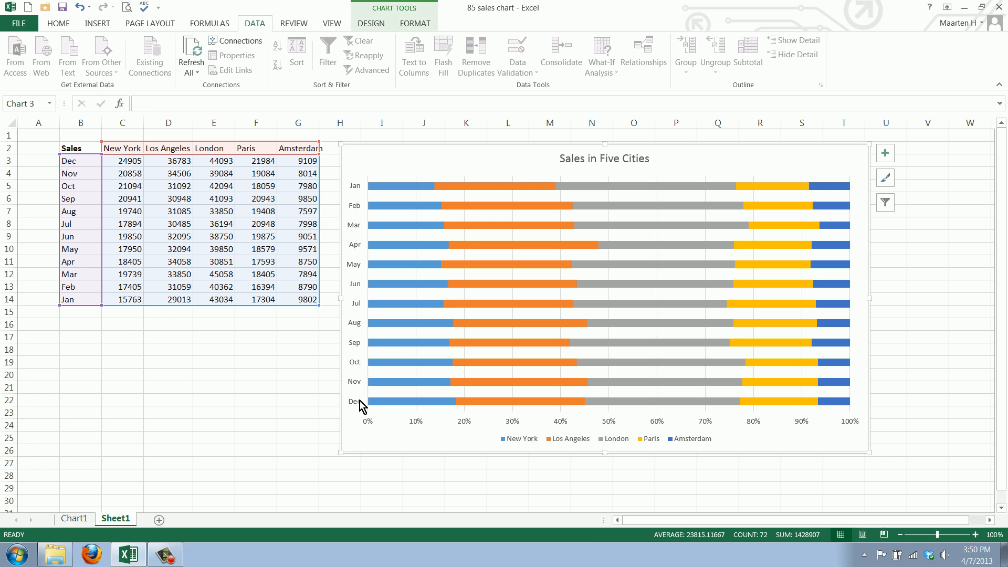
{"action": "mouse_move", "coordinate": [316, 393]}
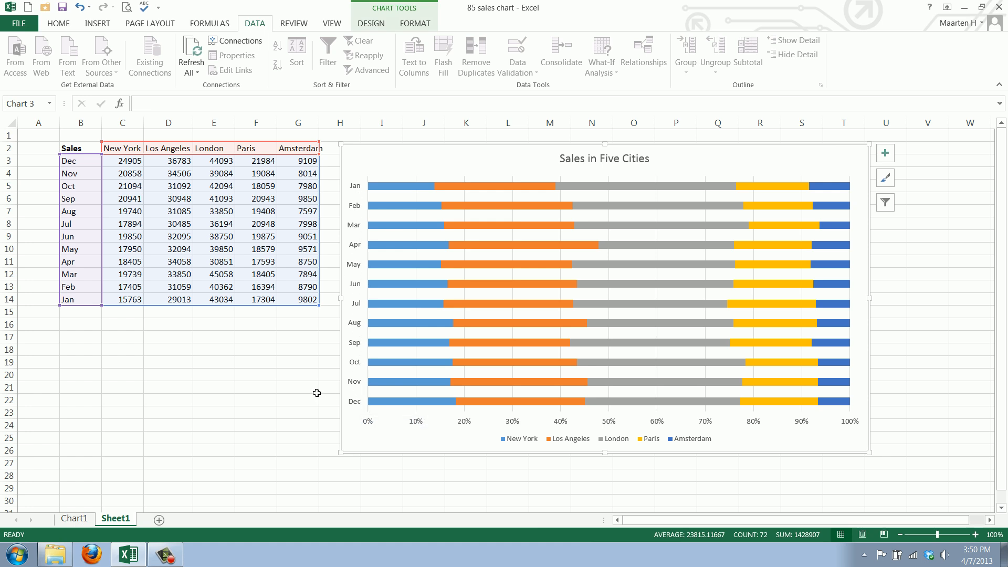